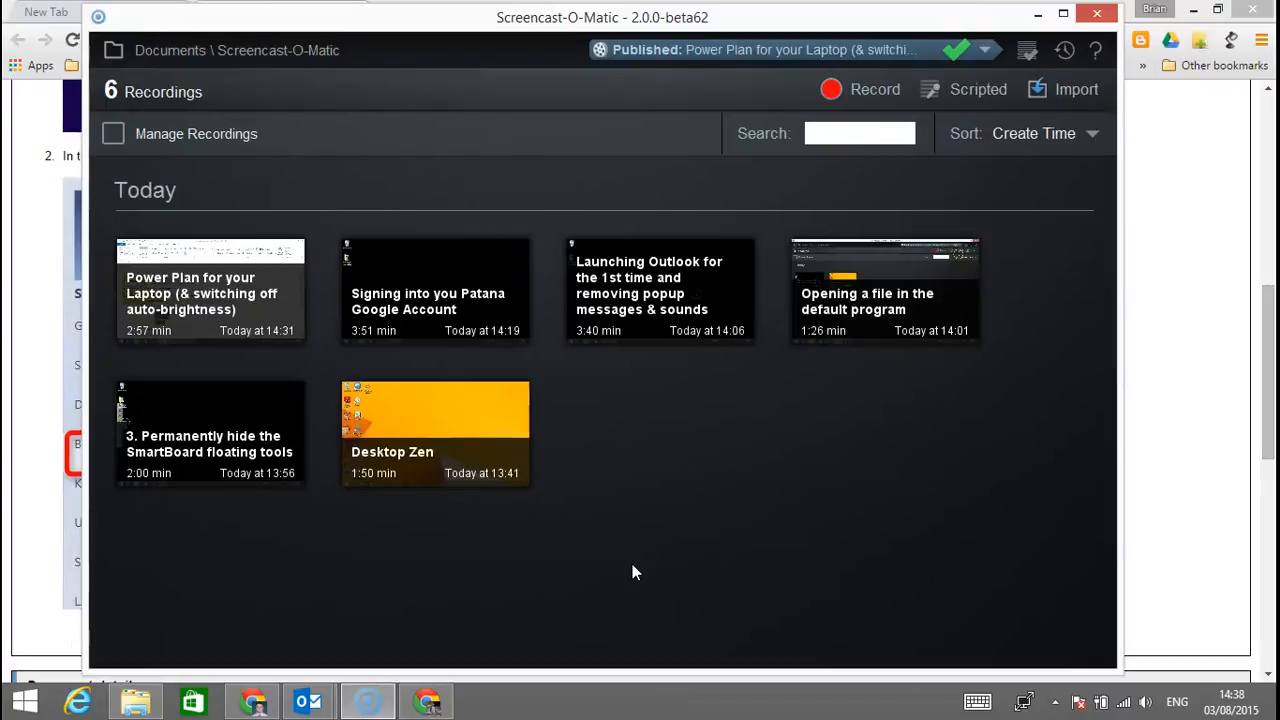
{"action": "mouse_move", "coordinate": [938, 258]}
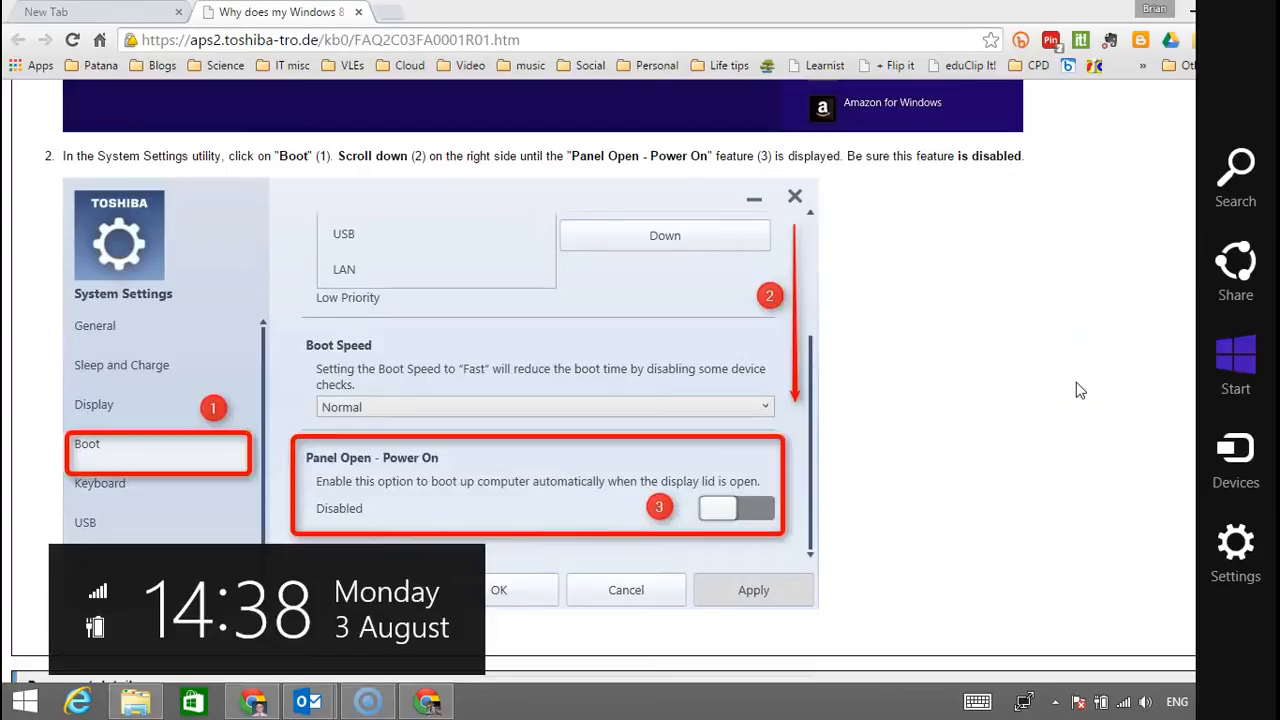
Step: Search Windows for 'tosh' to find TOSHIBA System Settings
{"action": "left_click", "coordinate": [1236, 170]}
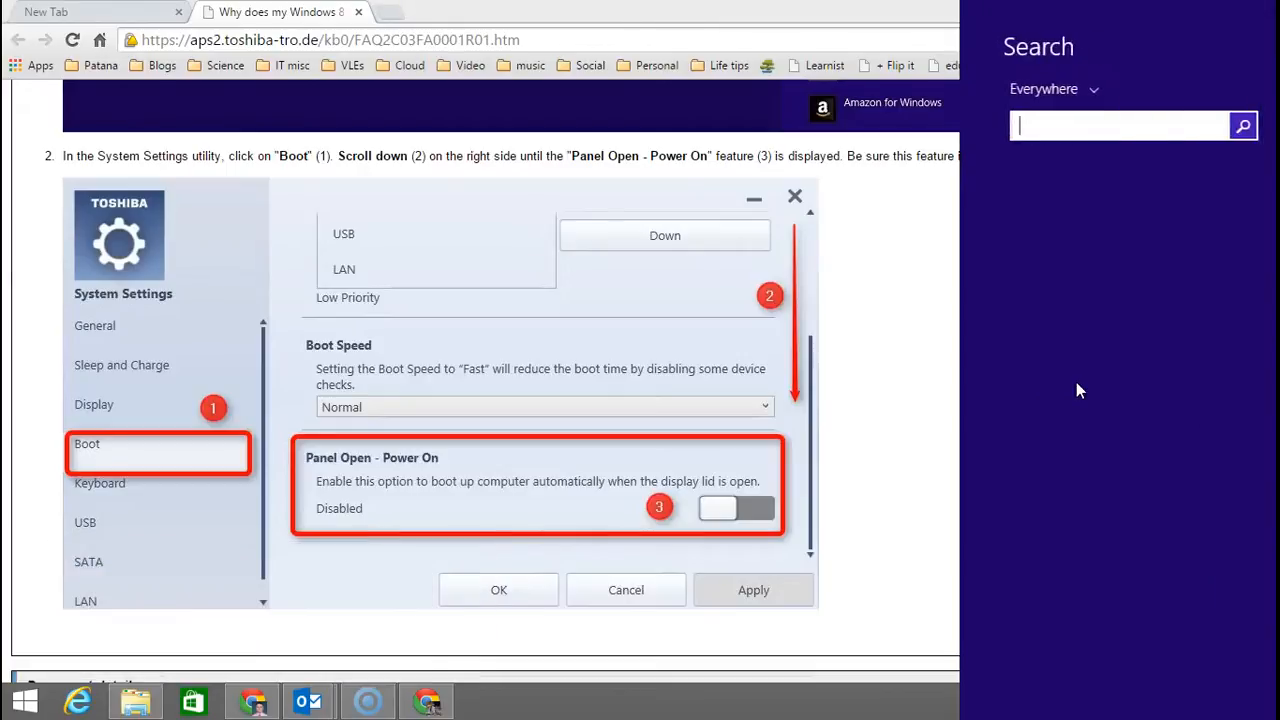
{"action": "type", "text": "toshiba"}
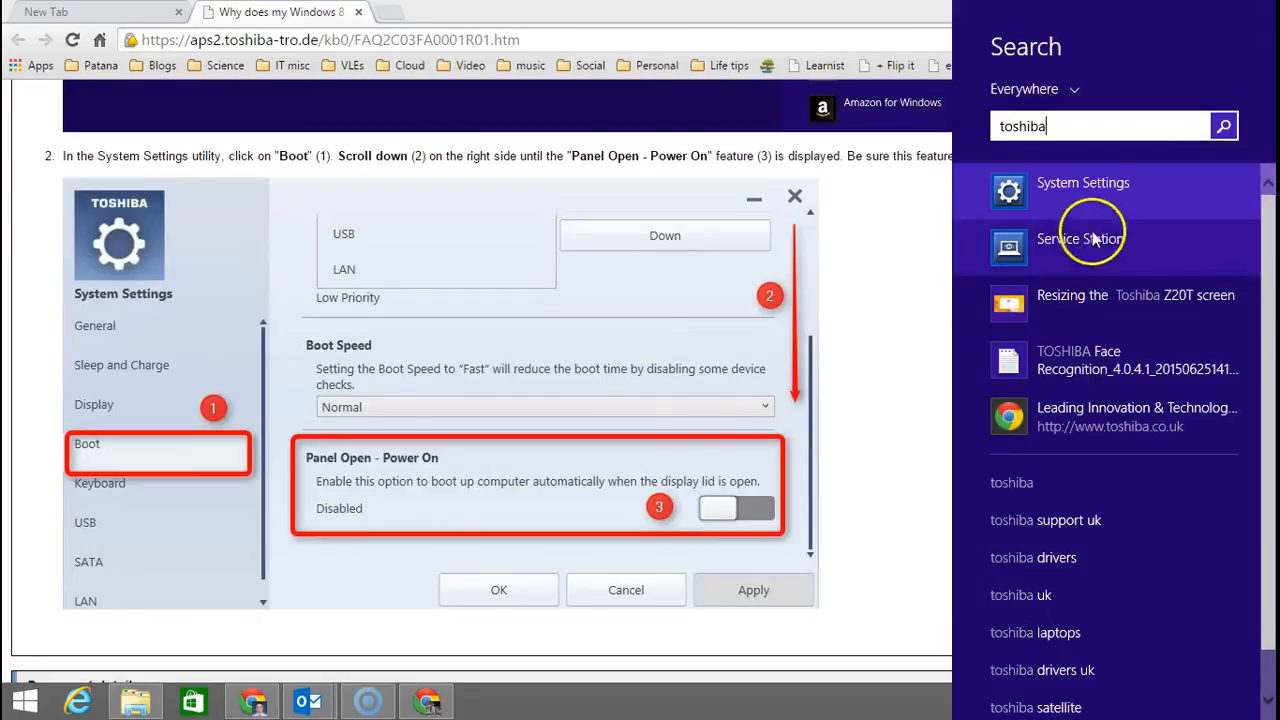
{"action": "mouse_move", "coordinate": [1100, 196]}
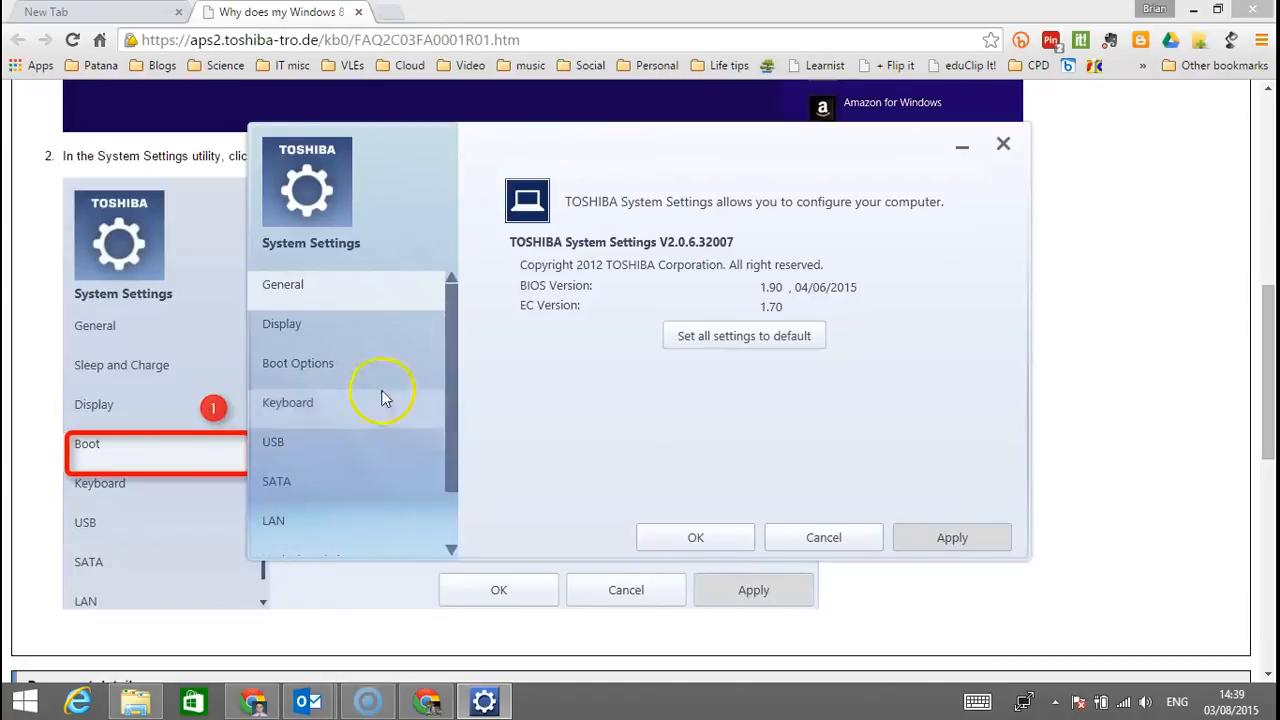
Step: Under Boot Options, switch Panel Open - Power On to Enabled
{"action": "left_click", "coordinate": [298, 364]}
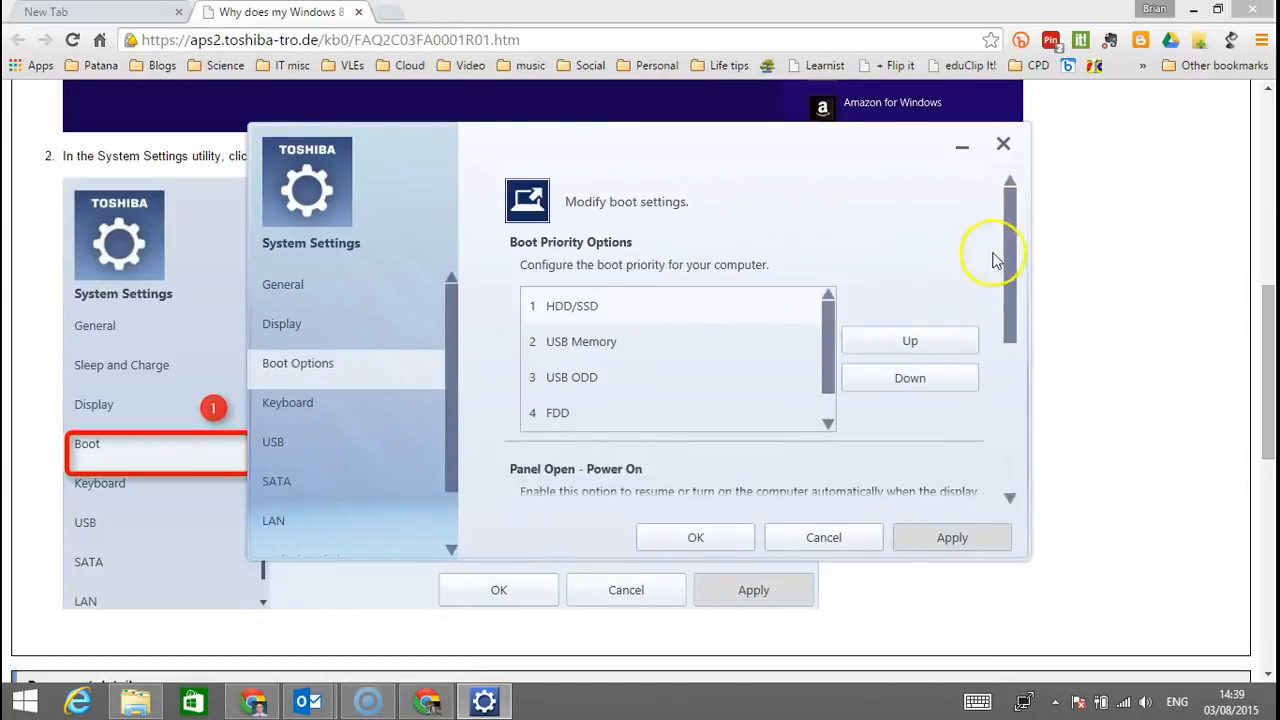
{"action": "scroll", "scroll_direction": "down", "scroll_amount": 3}
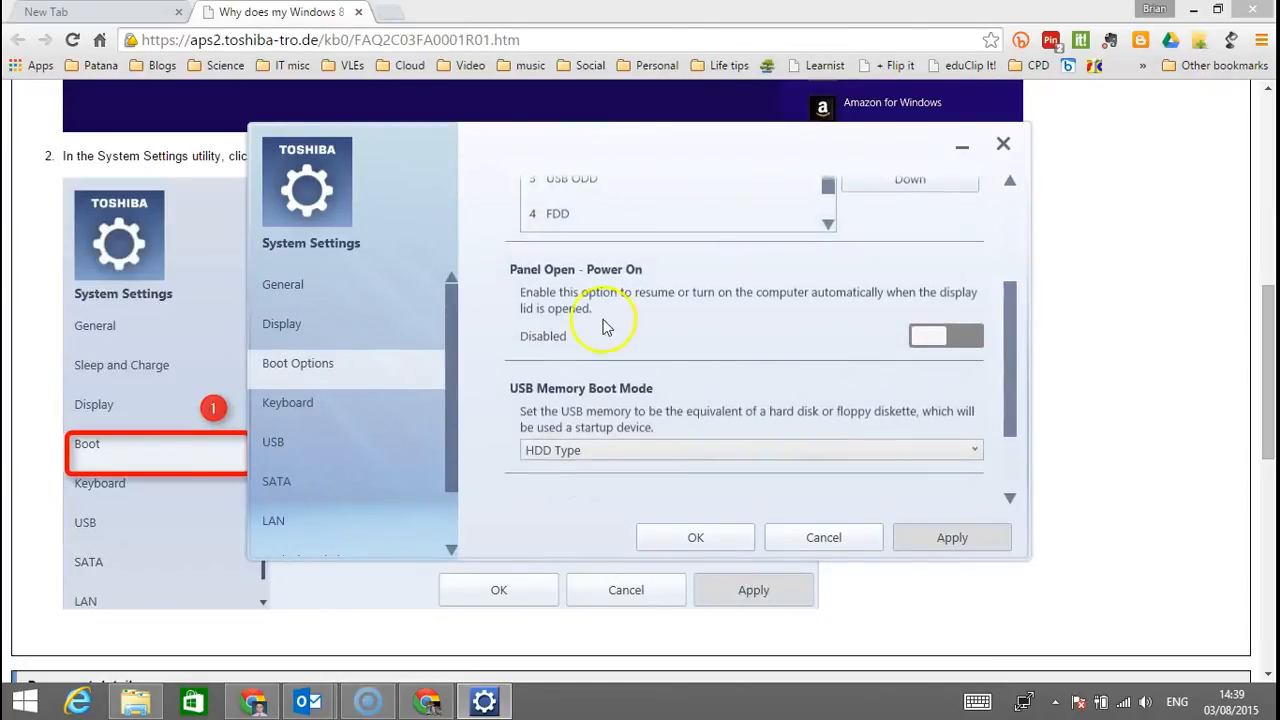
{"action": "mouse_move", "coordinate": [750, 300]}
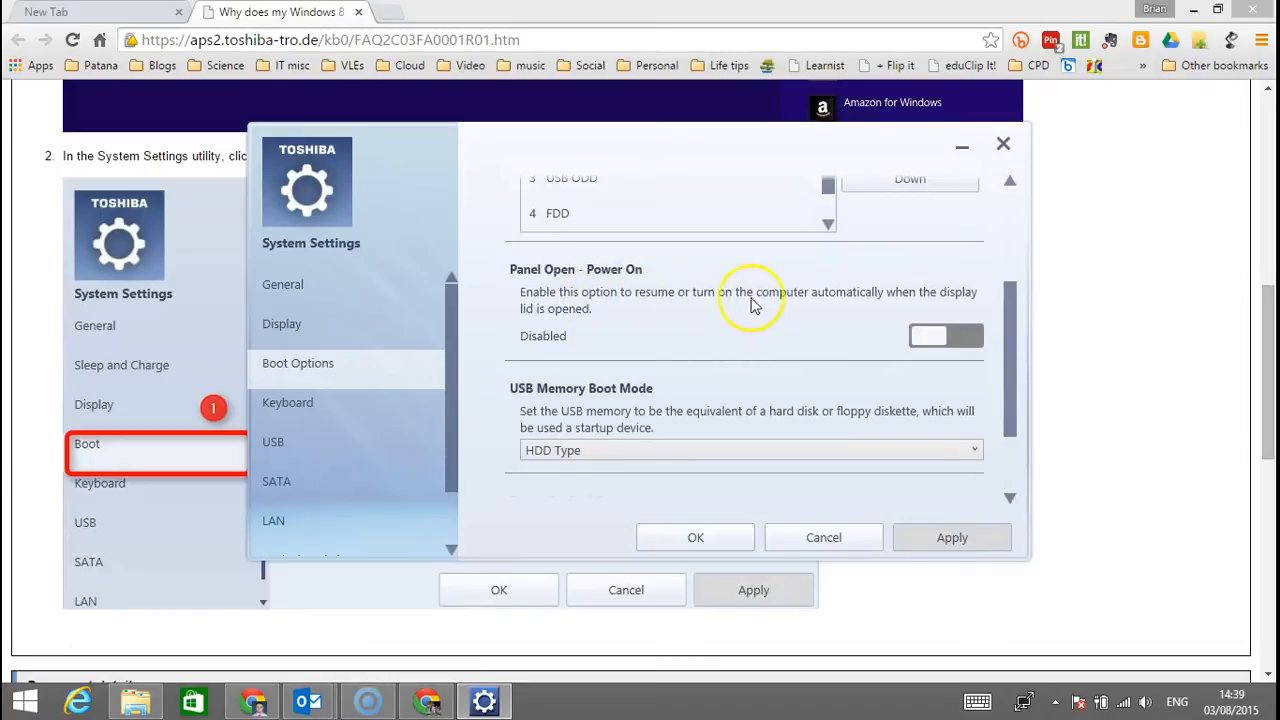
{"action": "mouse_move", "coordinate": [872, 330]}
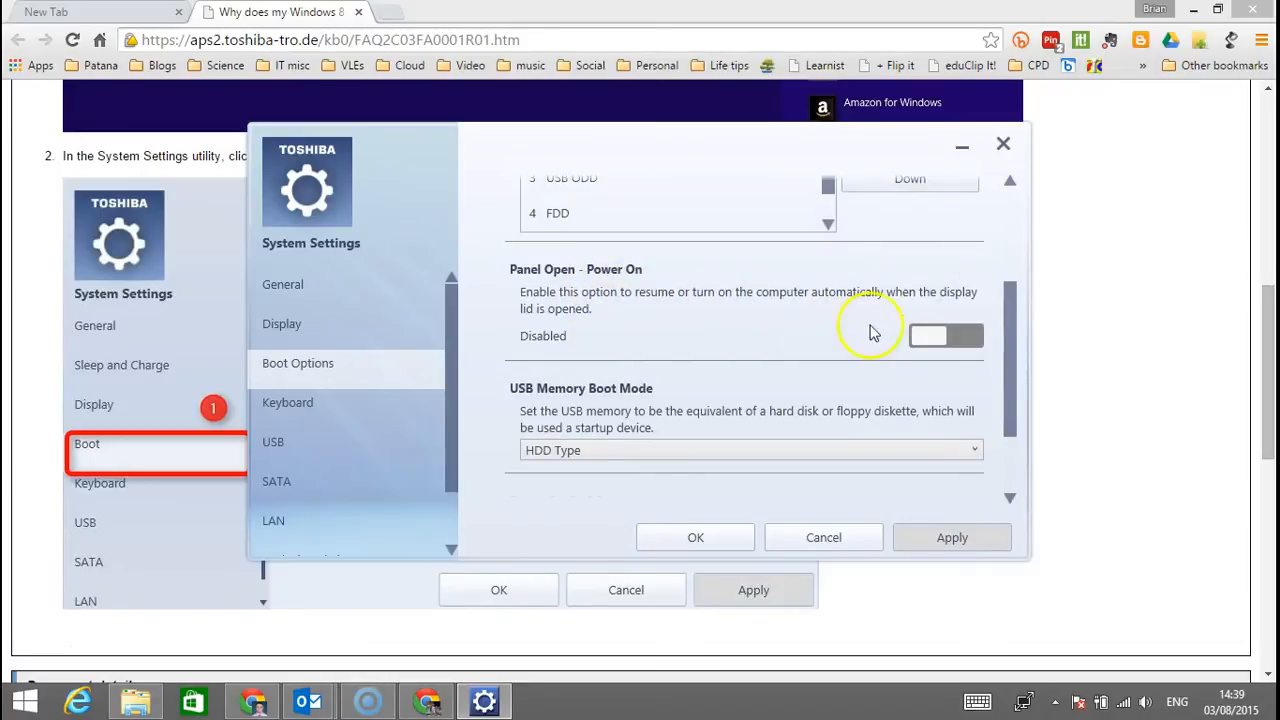
{"action": "left_click", "coordinate": [946, 336]}
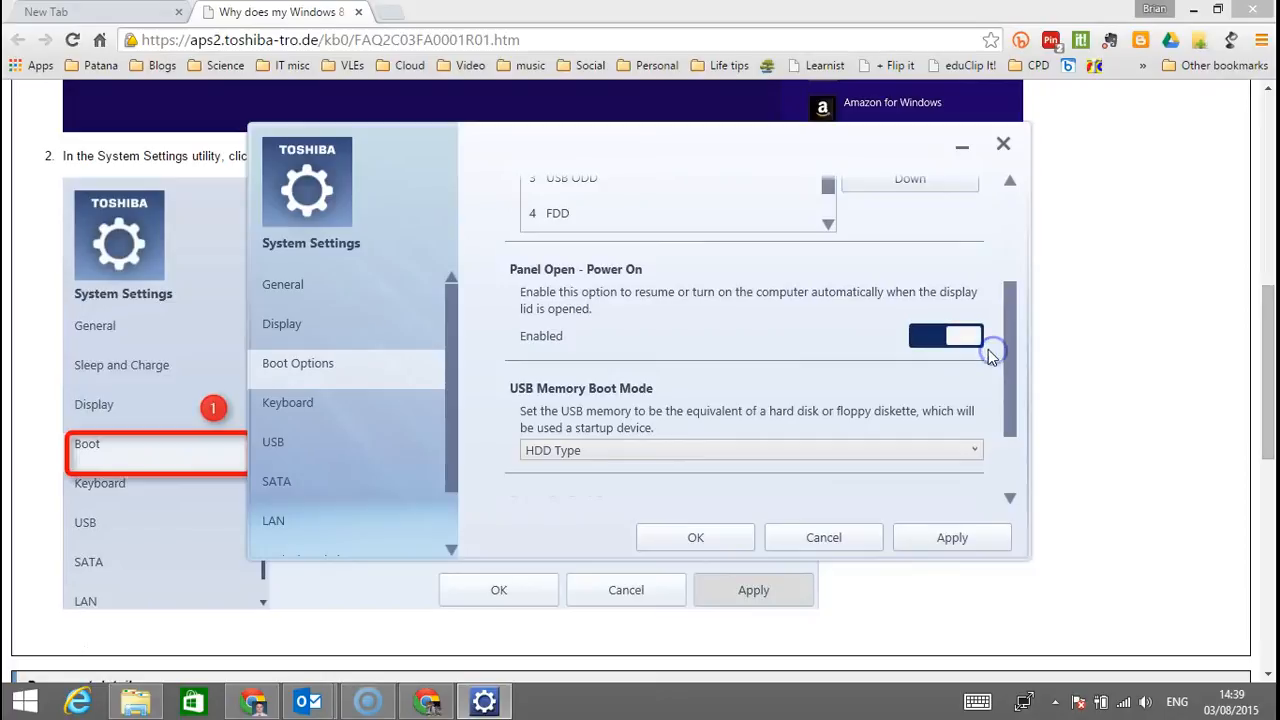
{"action": "scroll", "scroll_direction": "down", "scroll_amount": 3}
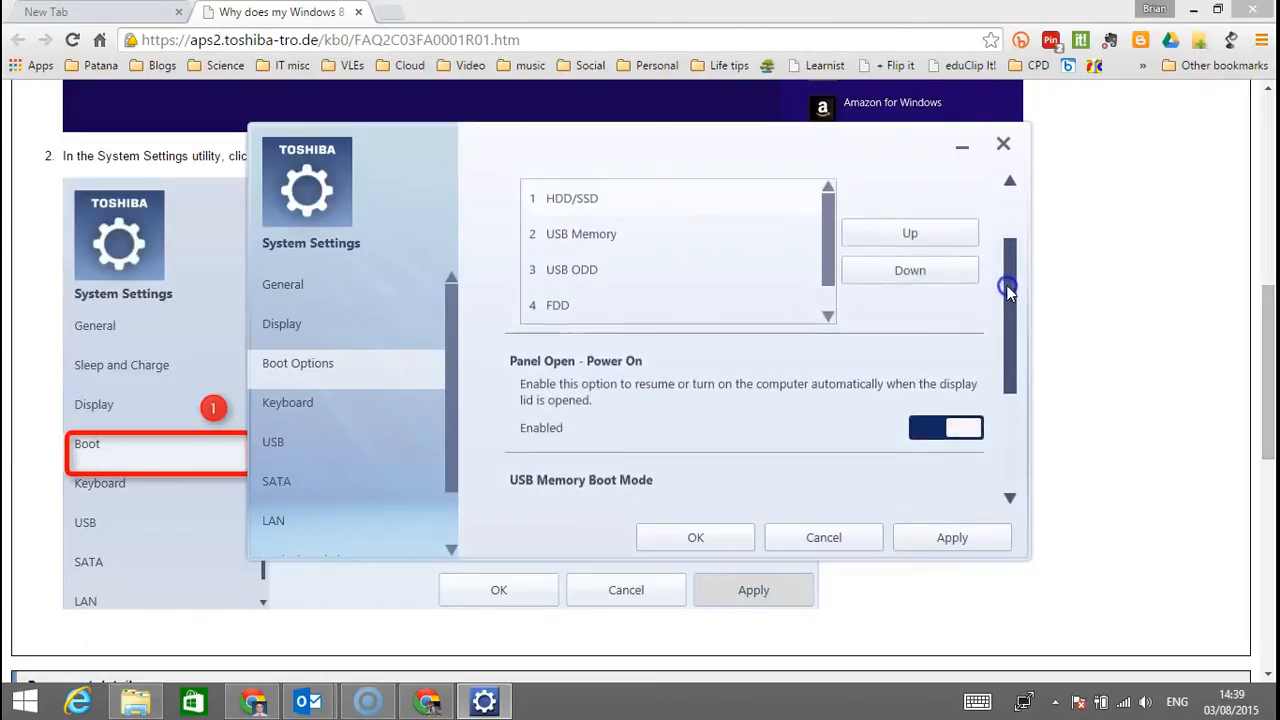
Step: Under Keyboard, switch Wake-up on Keyboard to Enabled
{"action": "left_click", "coordinate": [288, 402]}
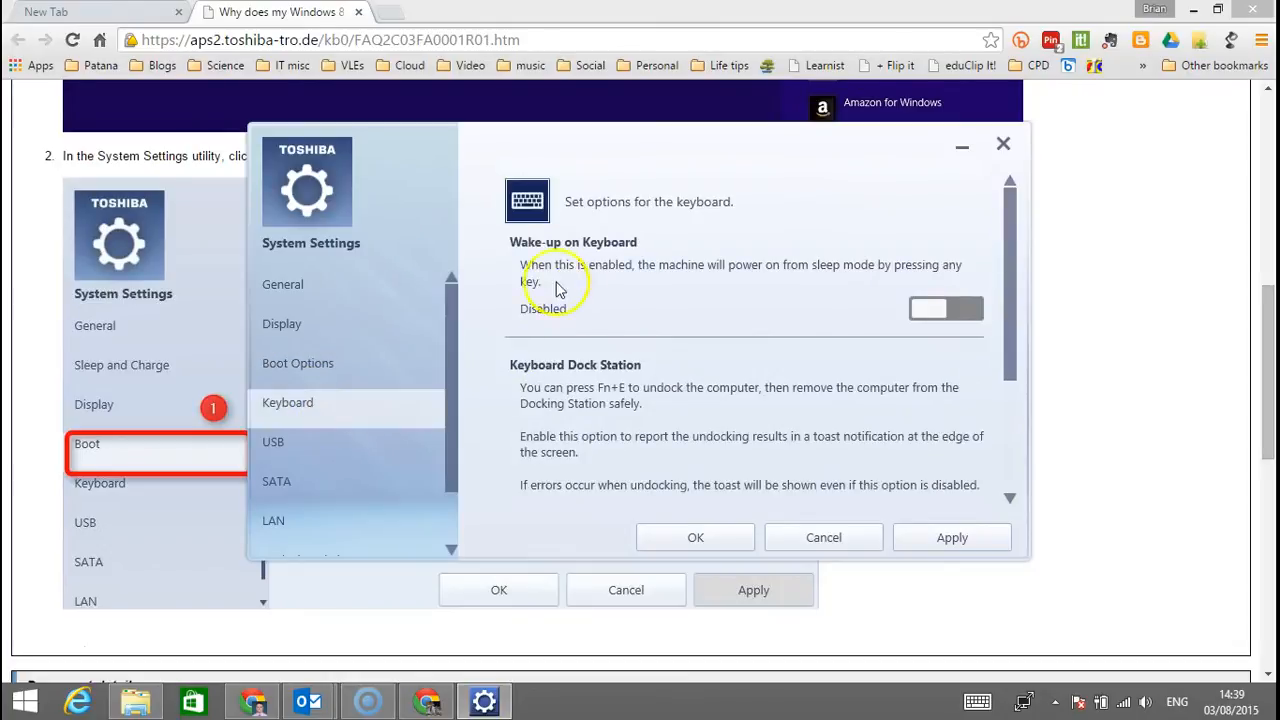
{"action": "mouse_move", "coordinate": [584, 272]}
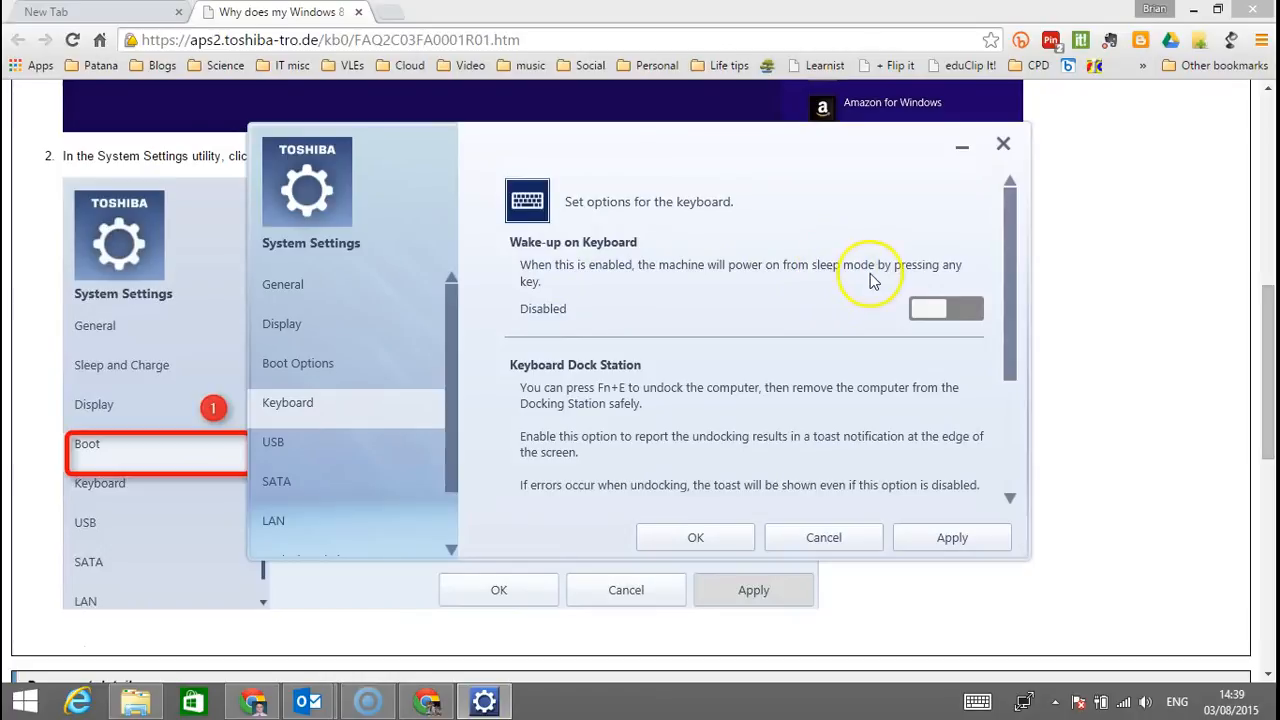
{"action": "mouse_move", "coordinate": [818, 320]}
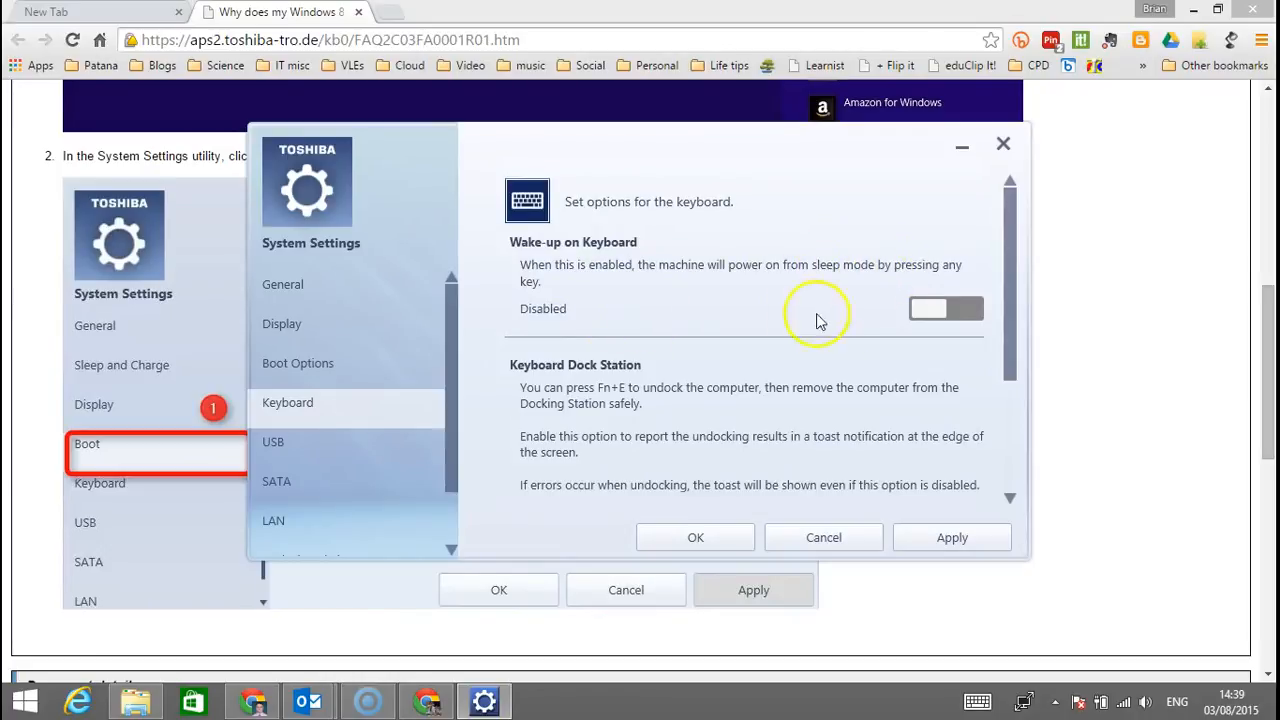
{"action": "left_click", "coordinate": [946, 308]}
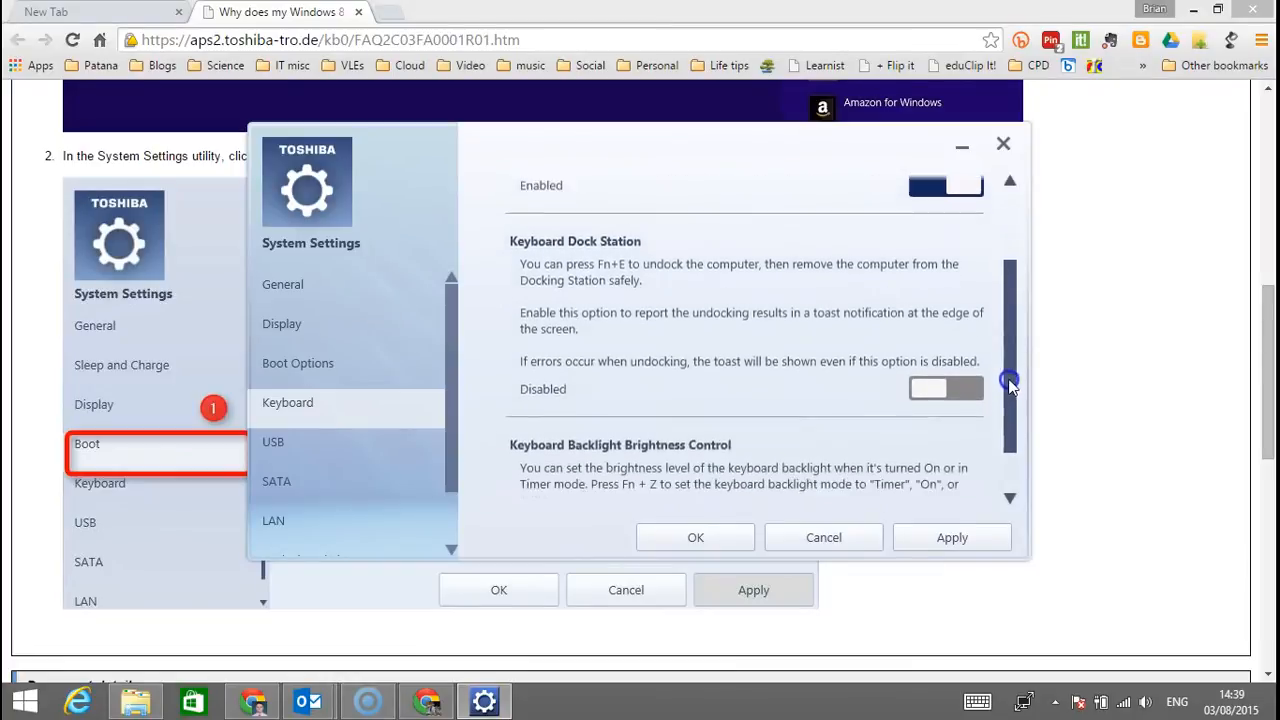
Step: Keep Keyboard Backlight Brightness Control at Level 2
{"action": "scroll", "scroll_direction": "down", "scroll_amount": 3}
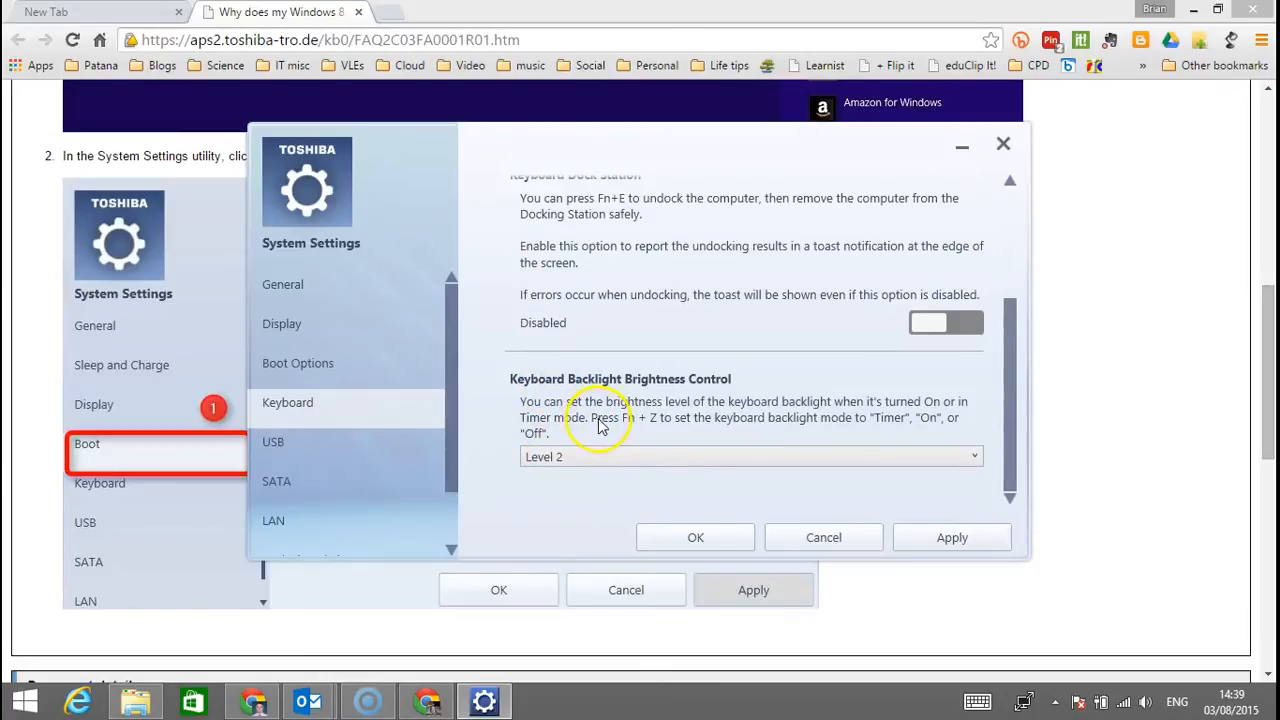
{"action": "mouse_move", "coordinate": [632, 428]}
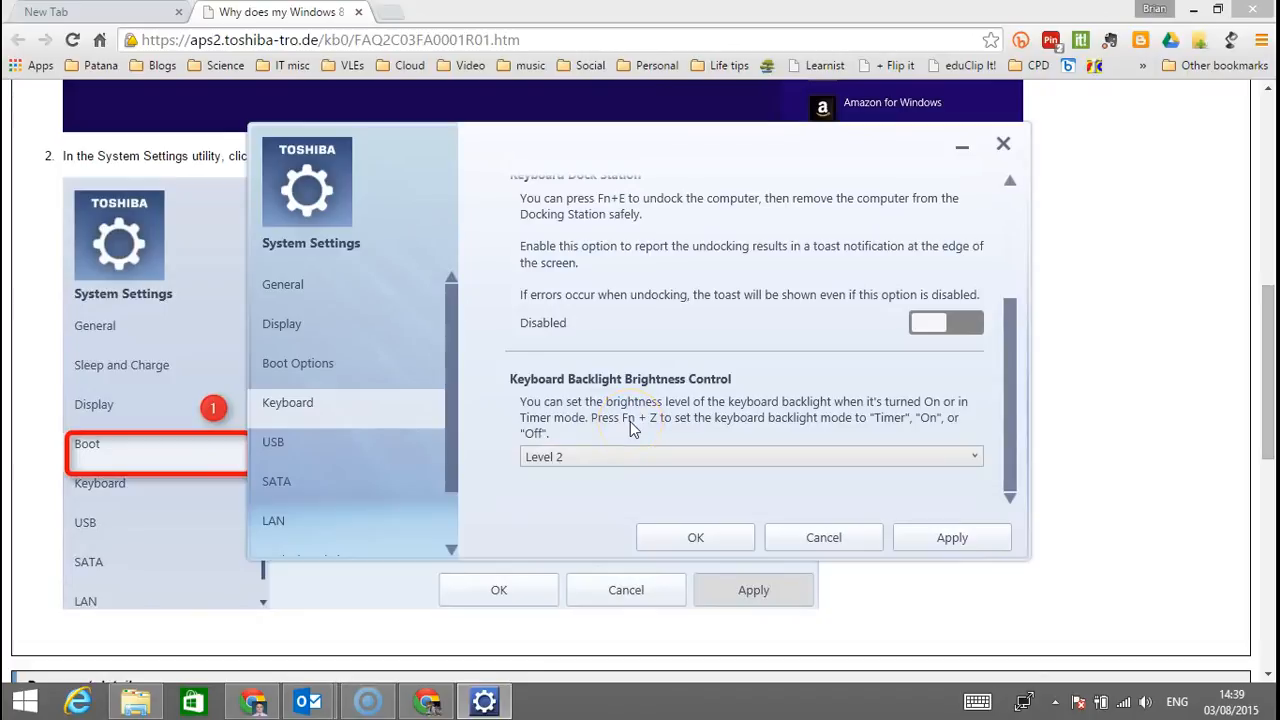
{"action": "mouse_move", "coordinate": [756, 448]}
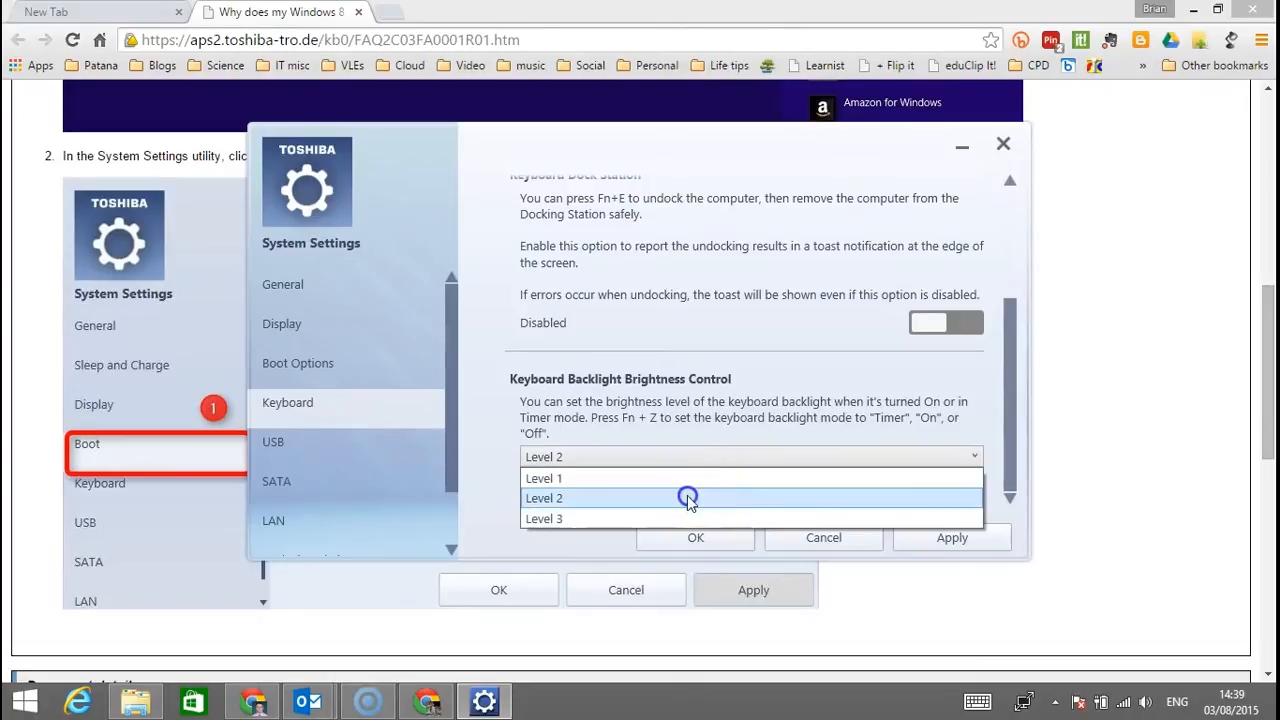
{"action": "left_click", "coordinate": [544, 498]}
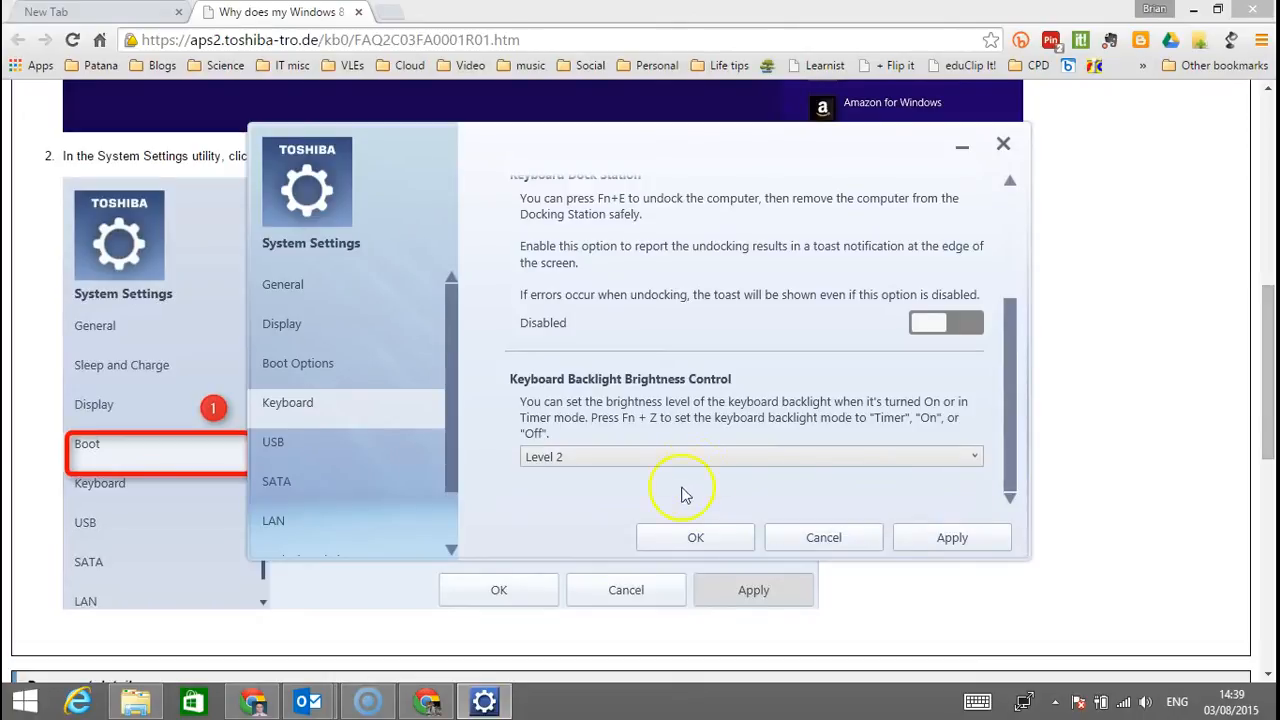
{"action": "mouse_move", "coordinate": [888, 424]}
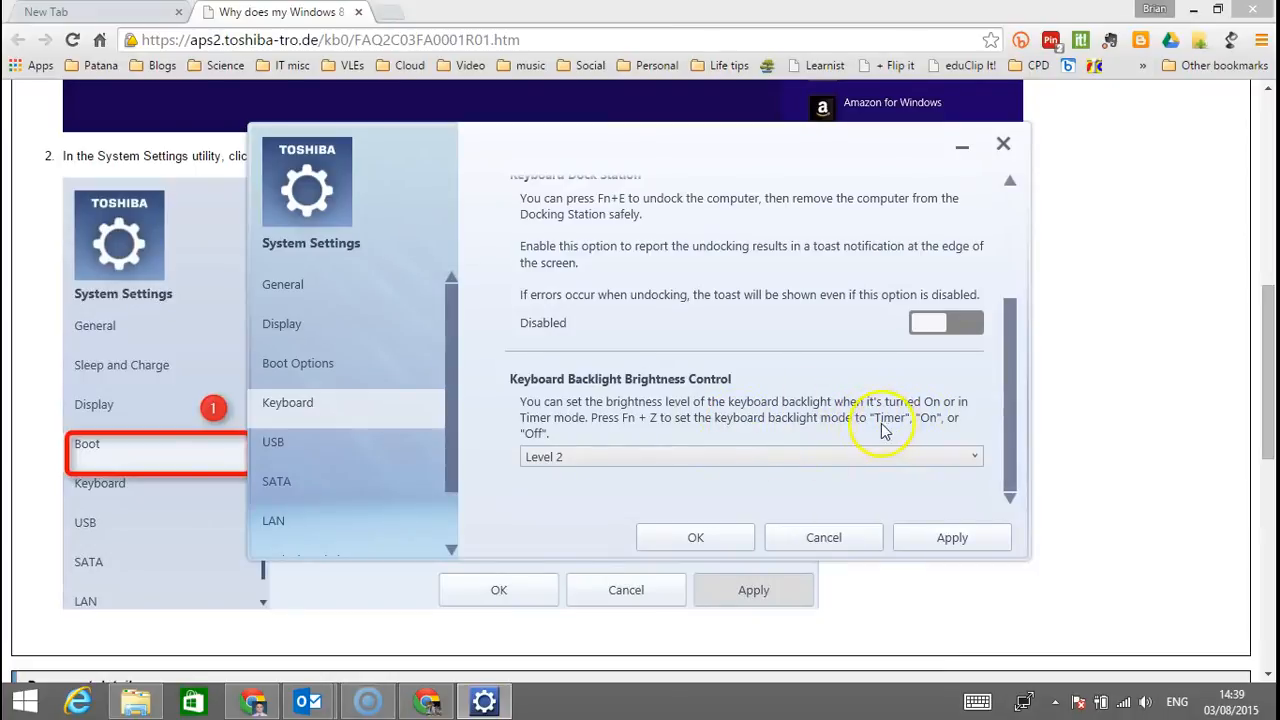
{"action": "mouse_move", "coordinate": [948, 422]}
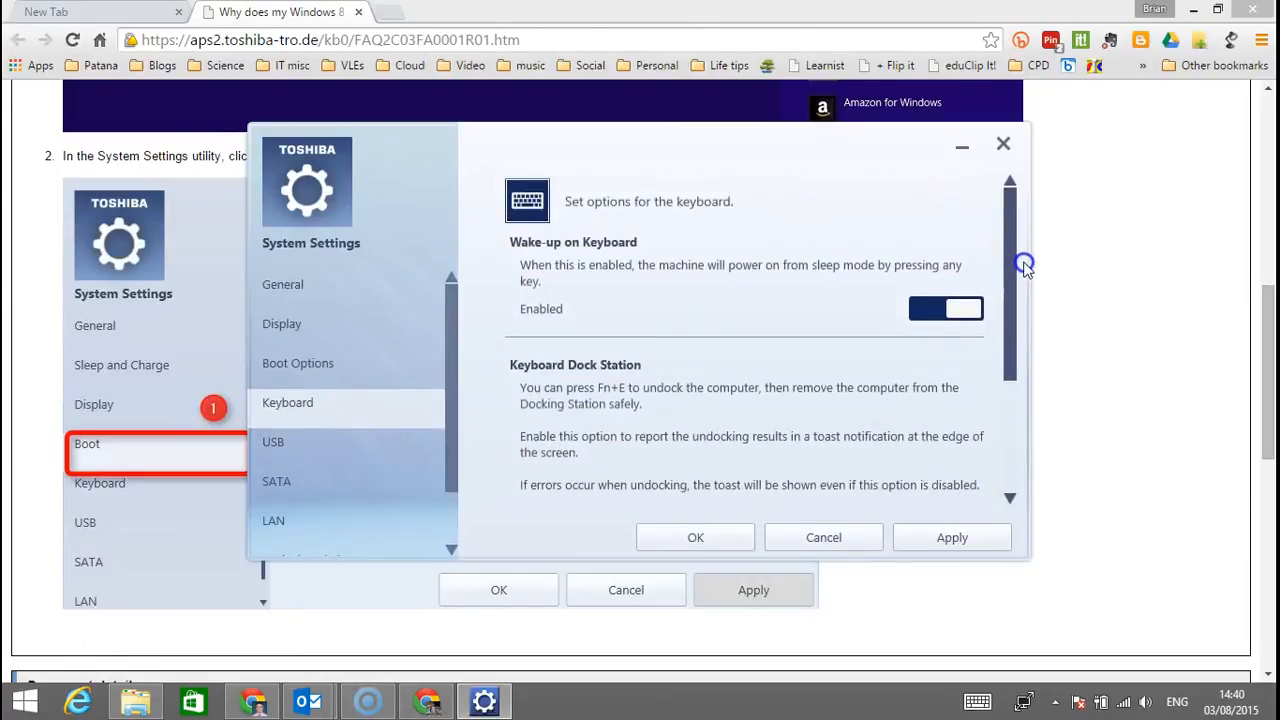
{"action": "mouse_move", "coordinate": [282, 374]}
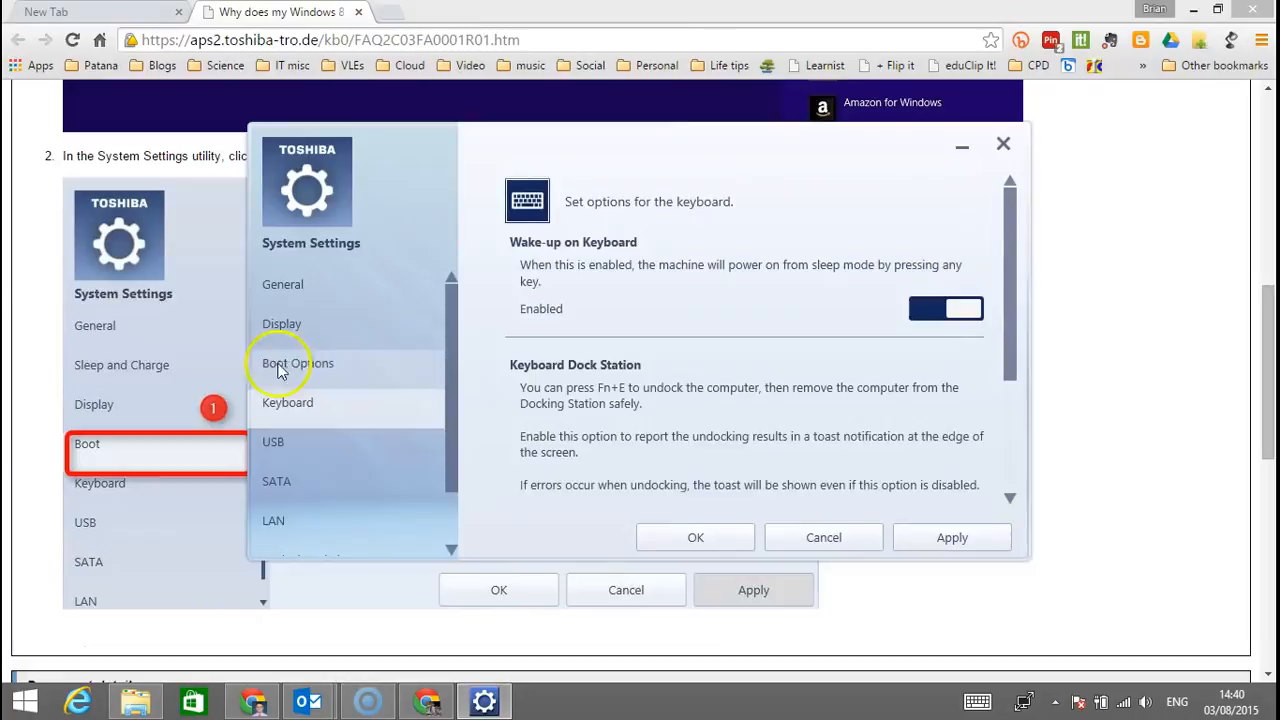
Step: Return to Boot Options and confirm Panel Open - Power On shows Enabled
{"action": "left_click", "coordinate": [298, 364]}
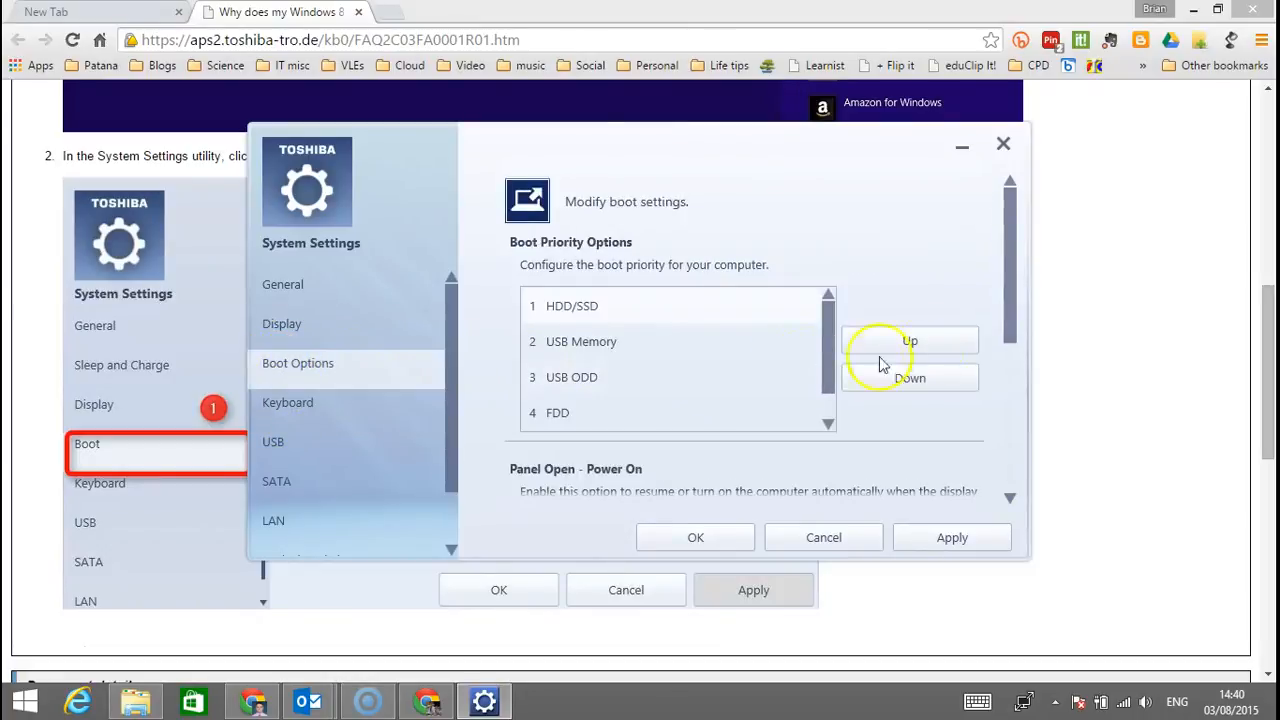
{"action": "scroll", "scroll_direction": "down", "scroll_amount": 3}
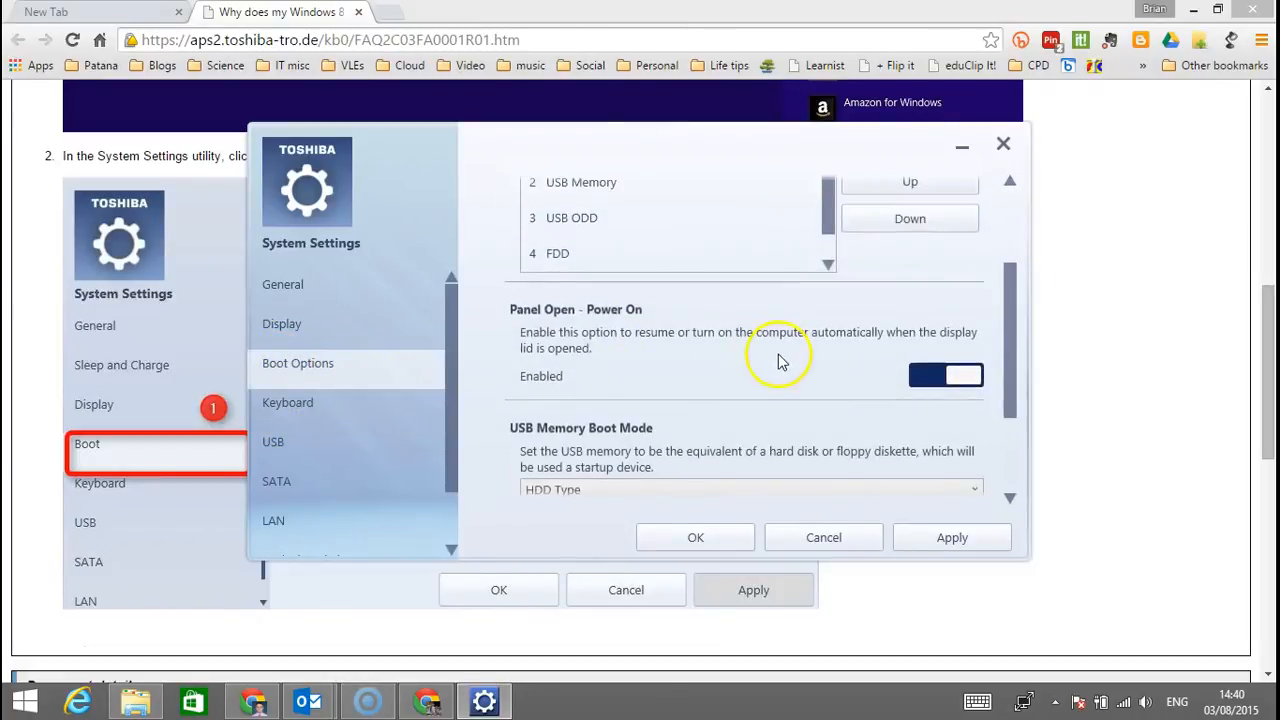
{"action": "mouse_move", "coordinate": [82, 642]}
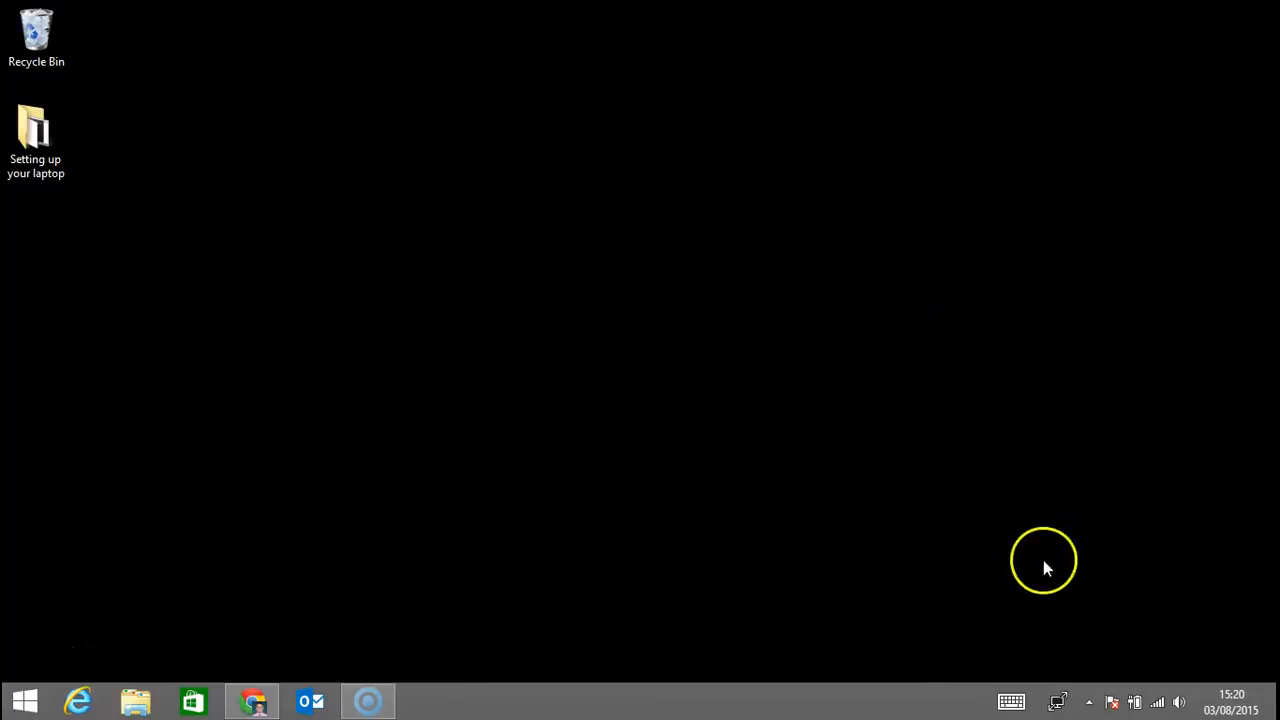
{"action": "mouse_move", "coordinate": [1136, 702]}
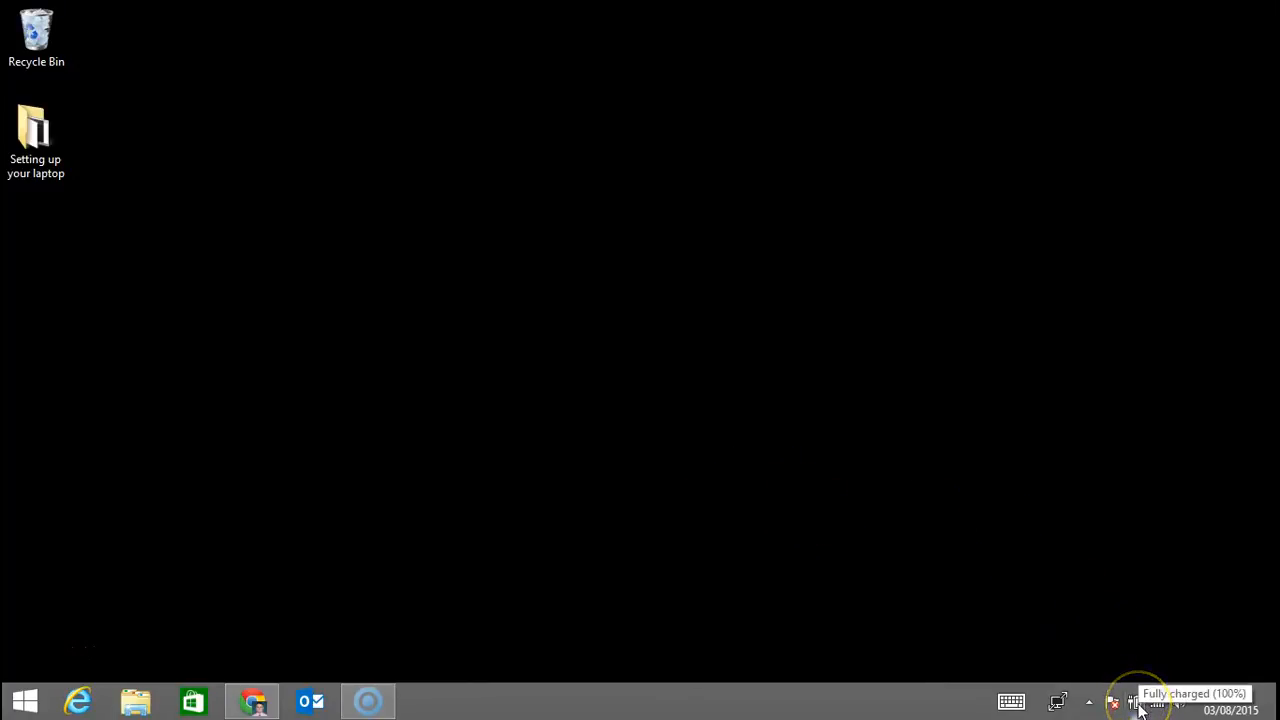
Step: From the battery icon, view Power Options and the School plan's display and sleep timings
{"action": "left_click", "coordinate": [1136, 708]}
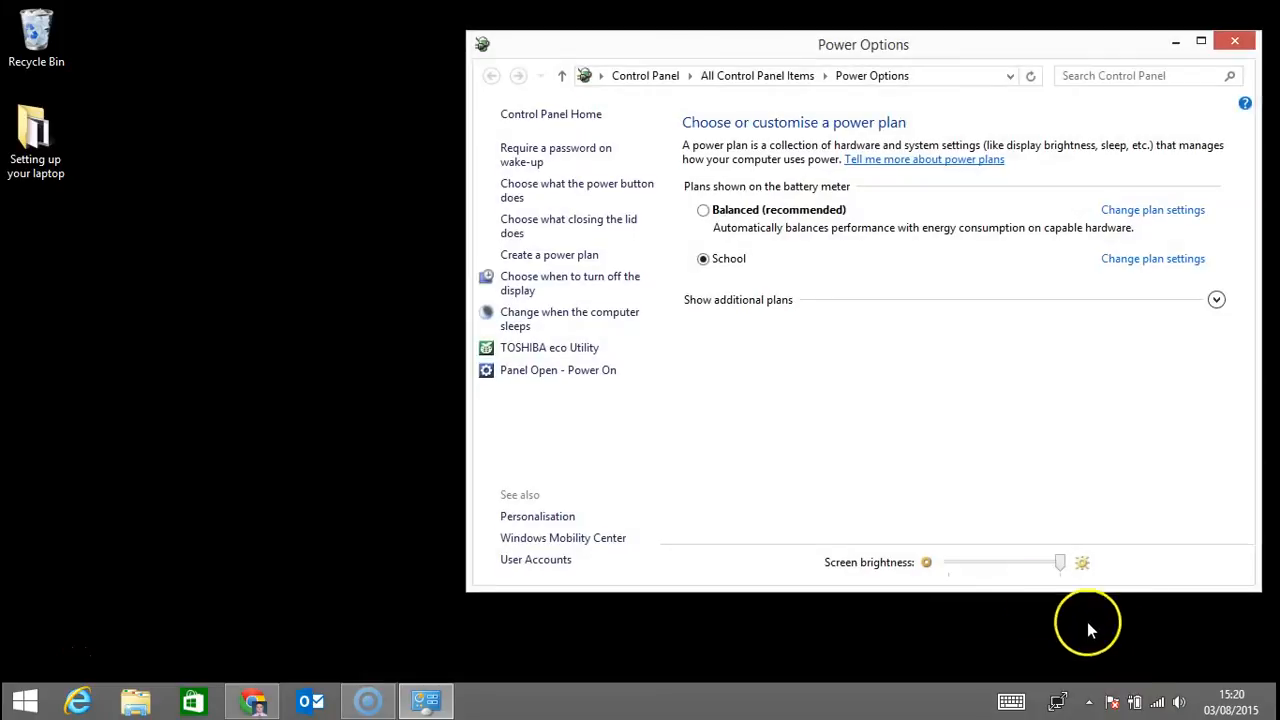
{"action": "mouse_move", "coordinate": [528, 284]}
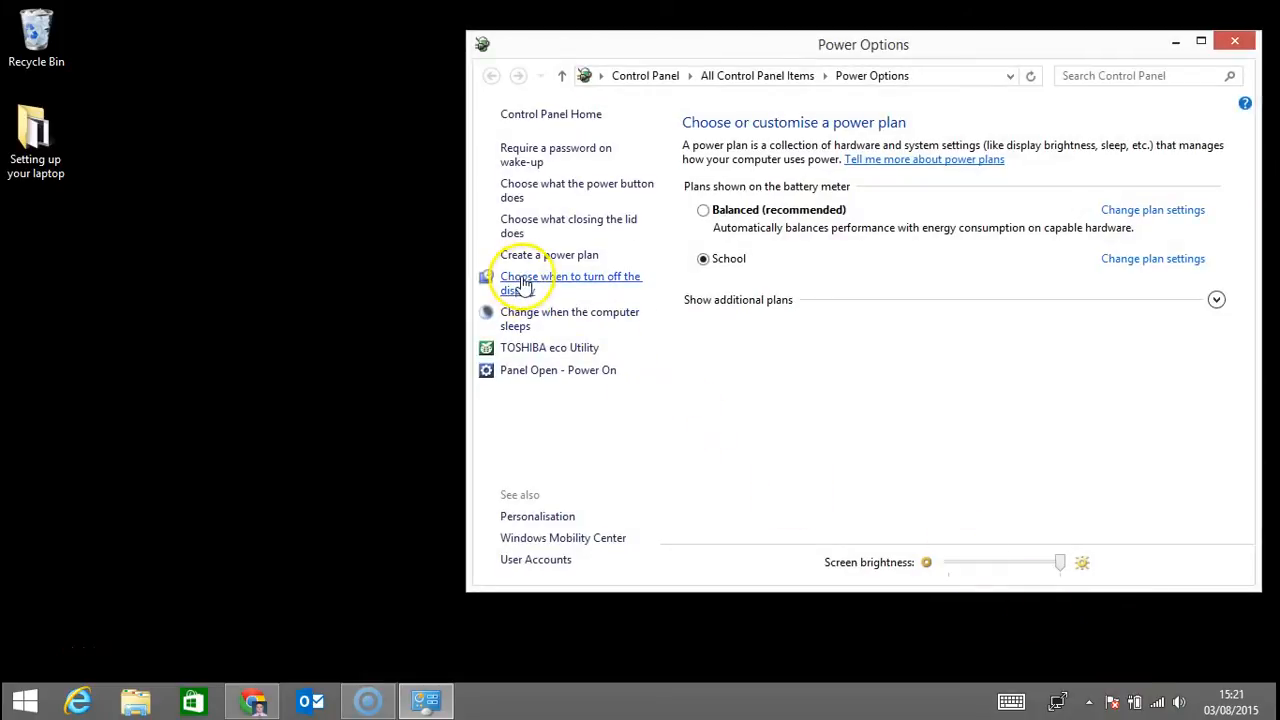
{"action": "left_click", "coordinate": [564, 284]}
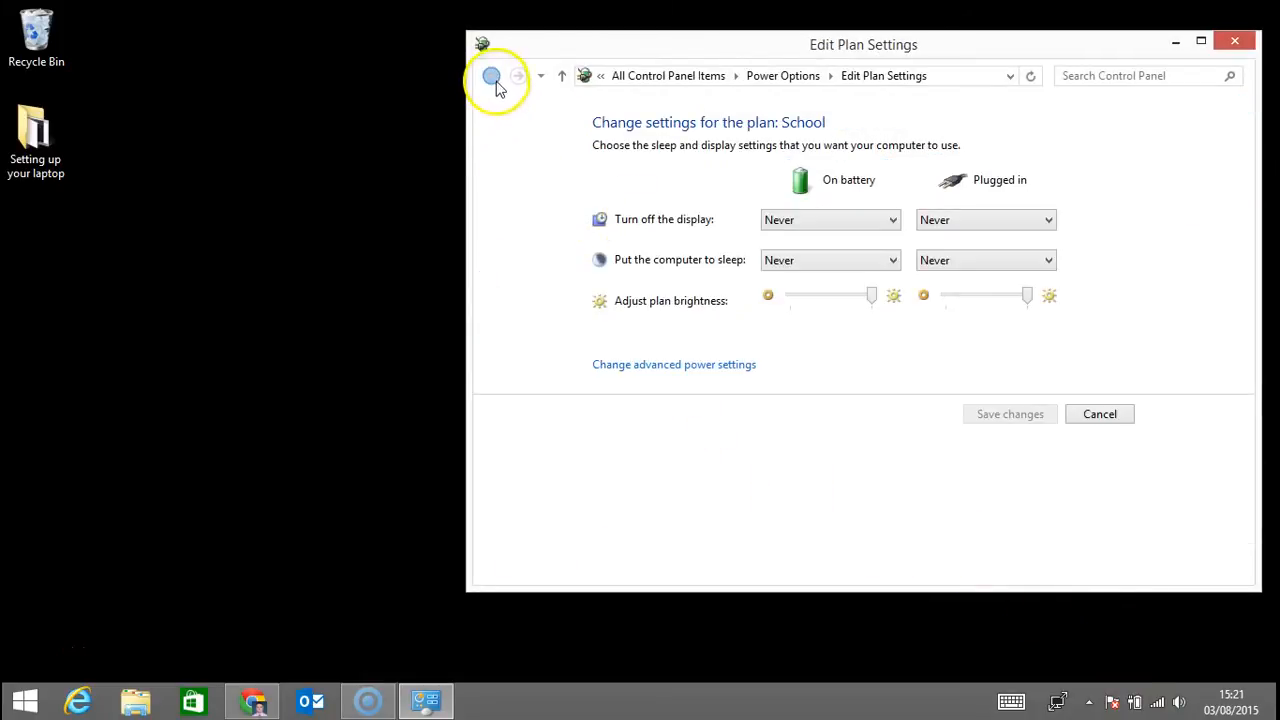
{"action": "left_click", "coordinate": [492, 76]}
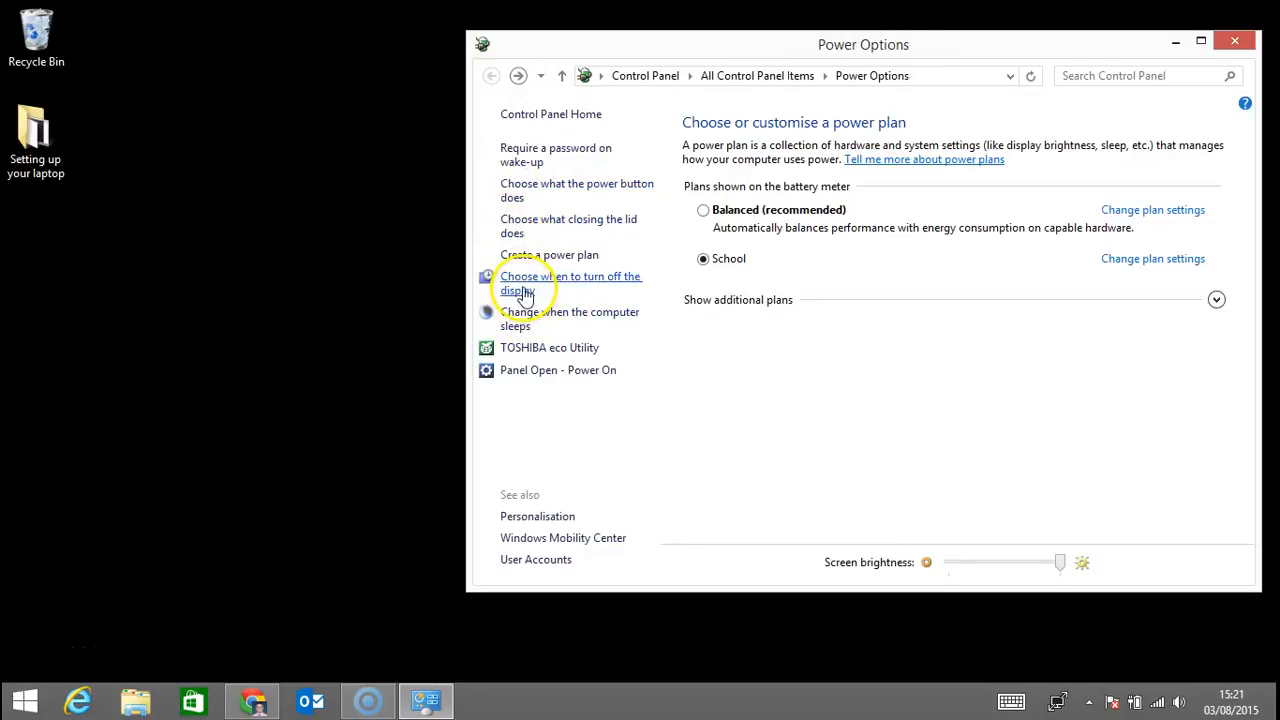
{"action": "mouse_move", "coordinate": [522, 332]}
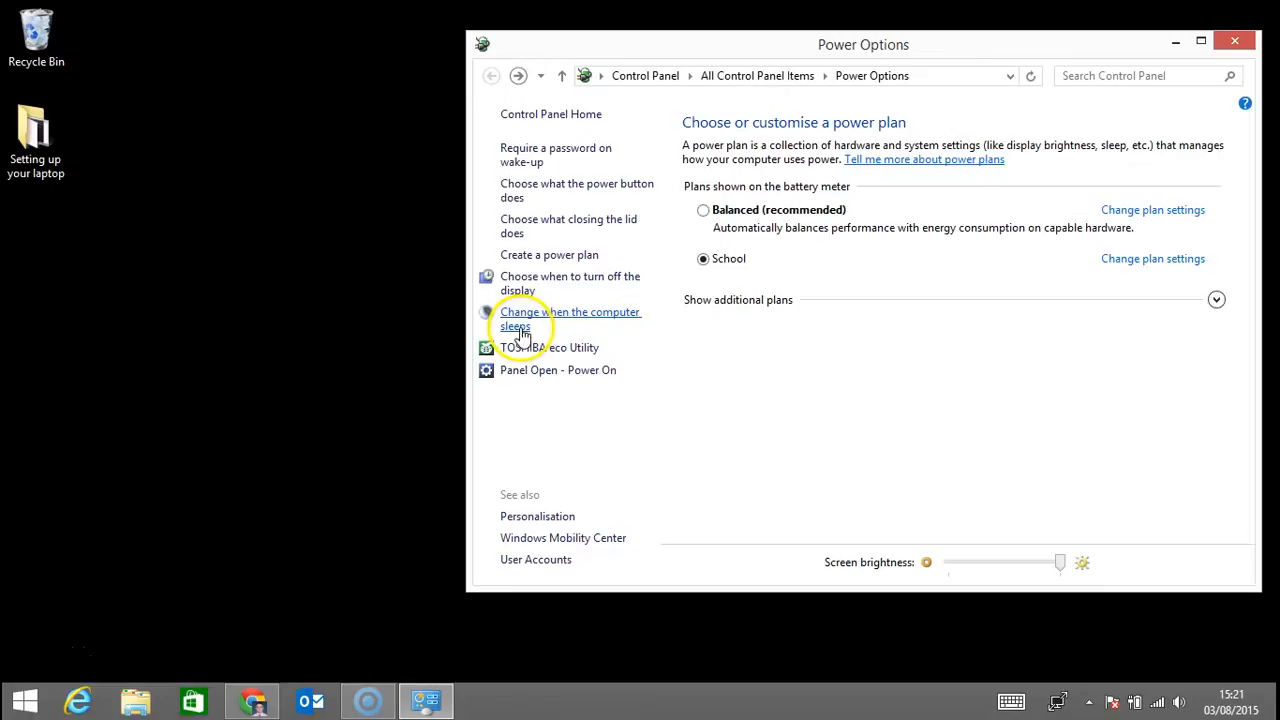
{"action": "mouse_move", "coordinate": [558, 224]}
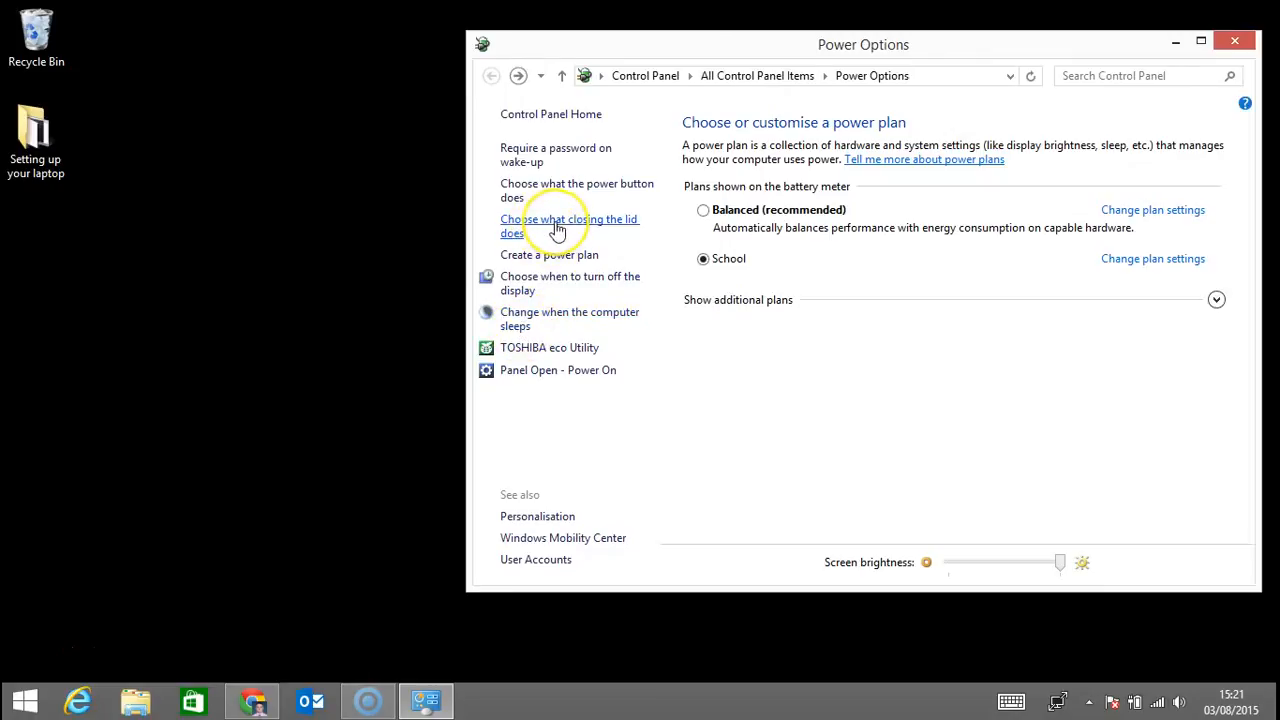
Step: Set closing the lid to Sleep on battery and plugged in, and save changes
{"action": "left_click", "coordinate": [564, 224]}
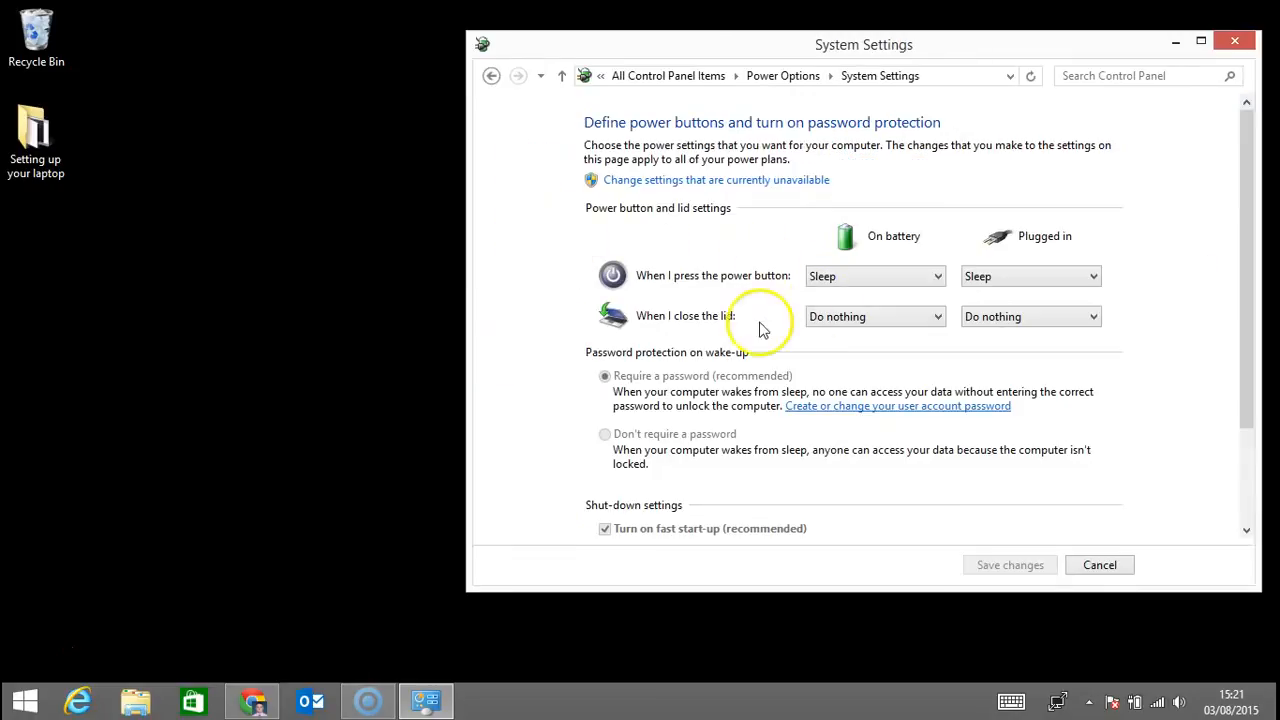
{"action": "left_click", "coordinate": [876, 316]}
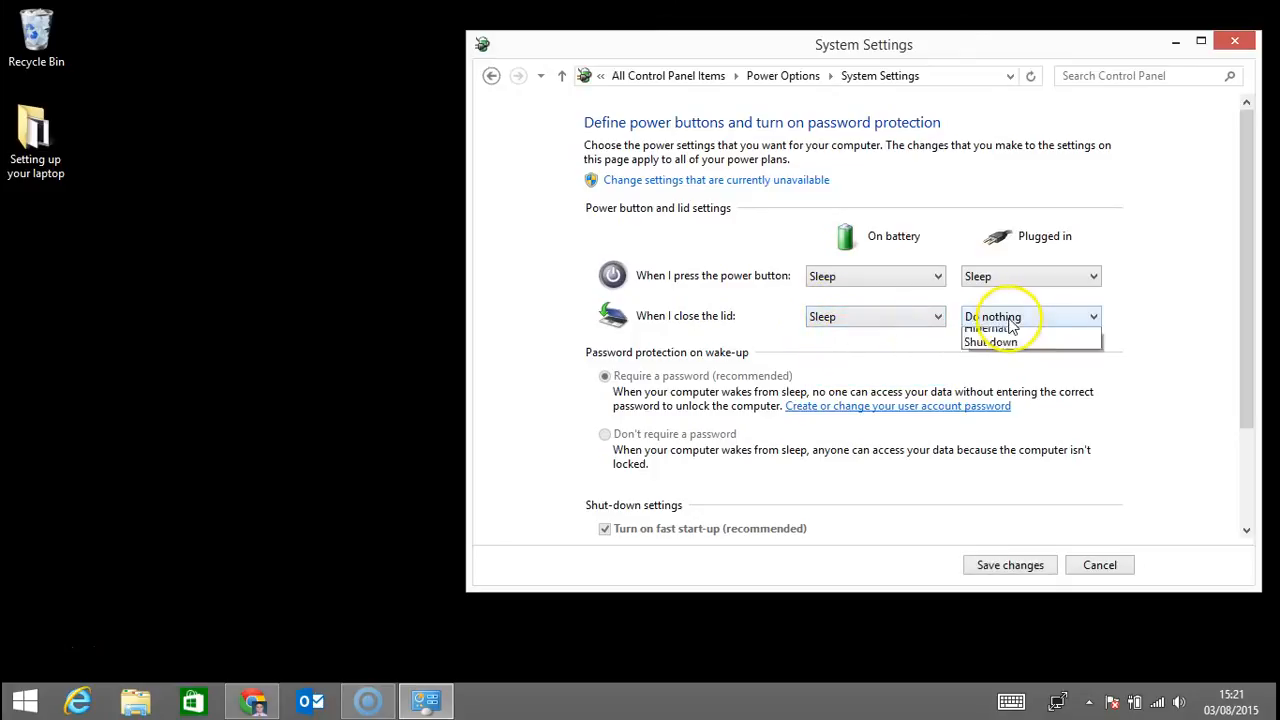
{"action": "left_click", "coordinate": [1024, 328]}
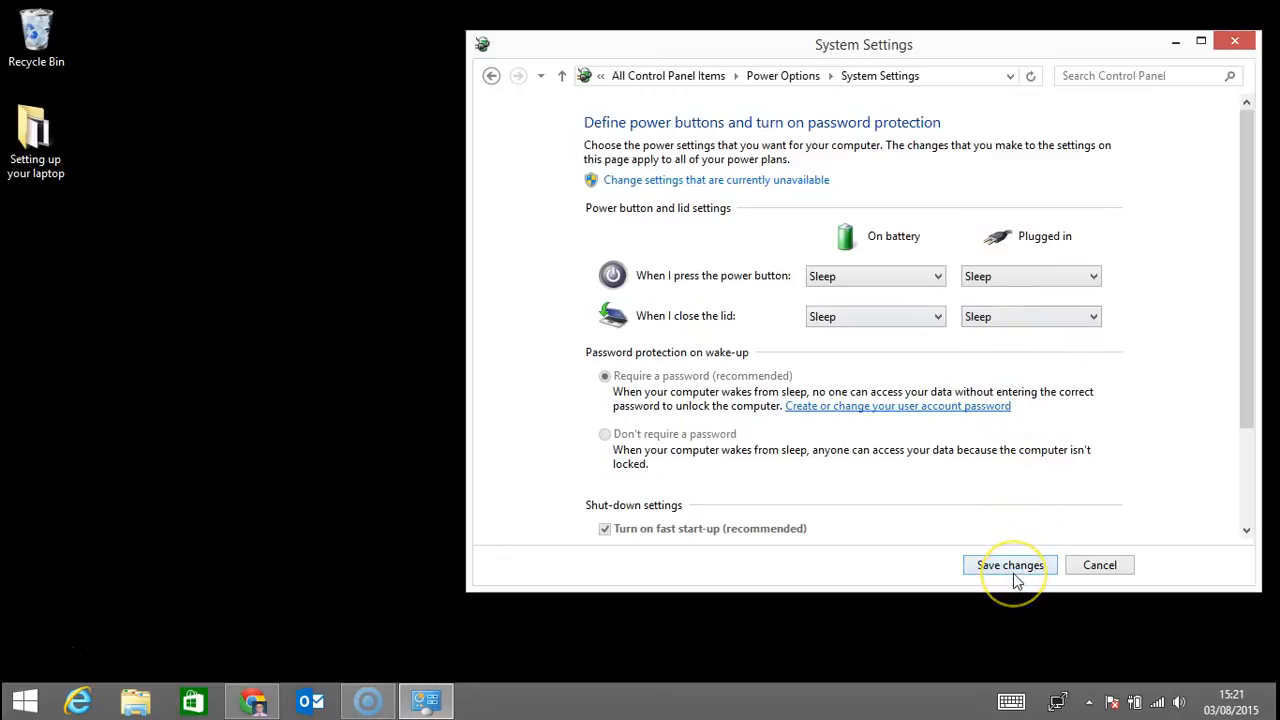
{"action": "left_click", "coordinate": [1008, 564]}
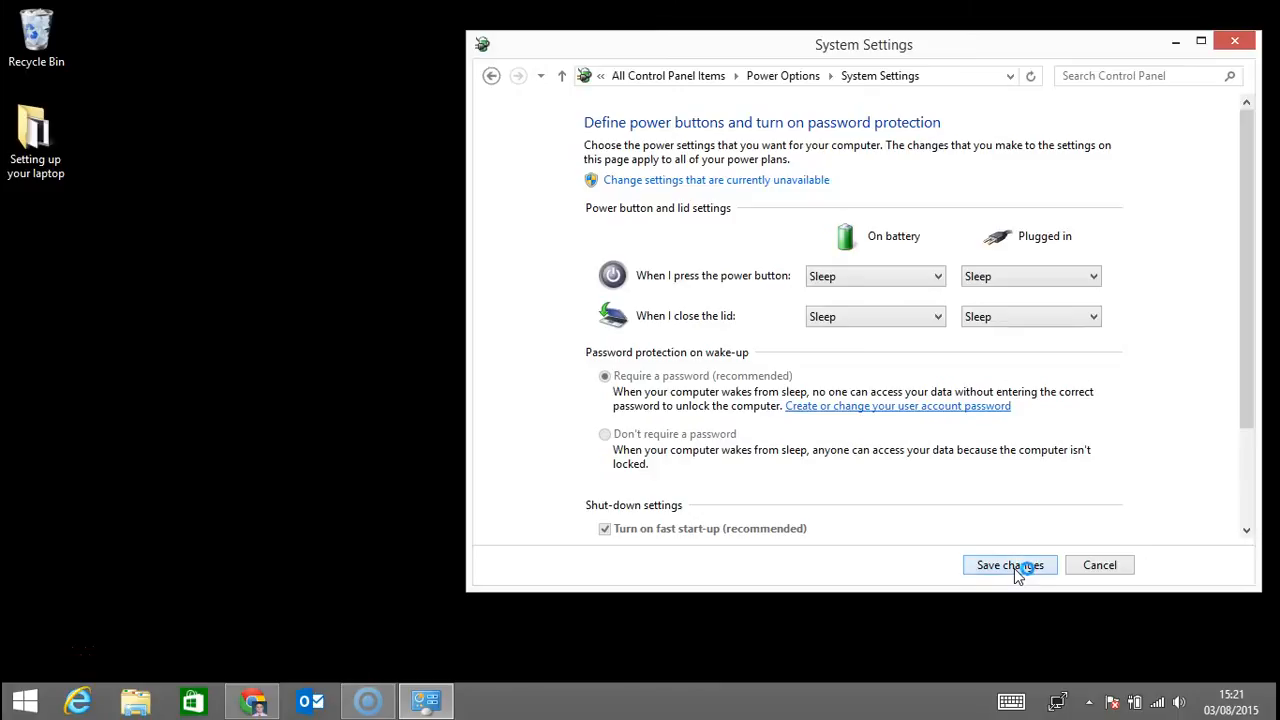
{"action": "left_click", "coordinate": [1010, 564]}
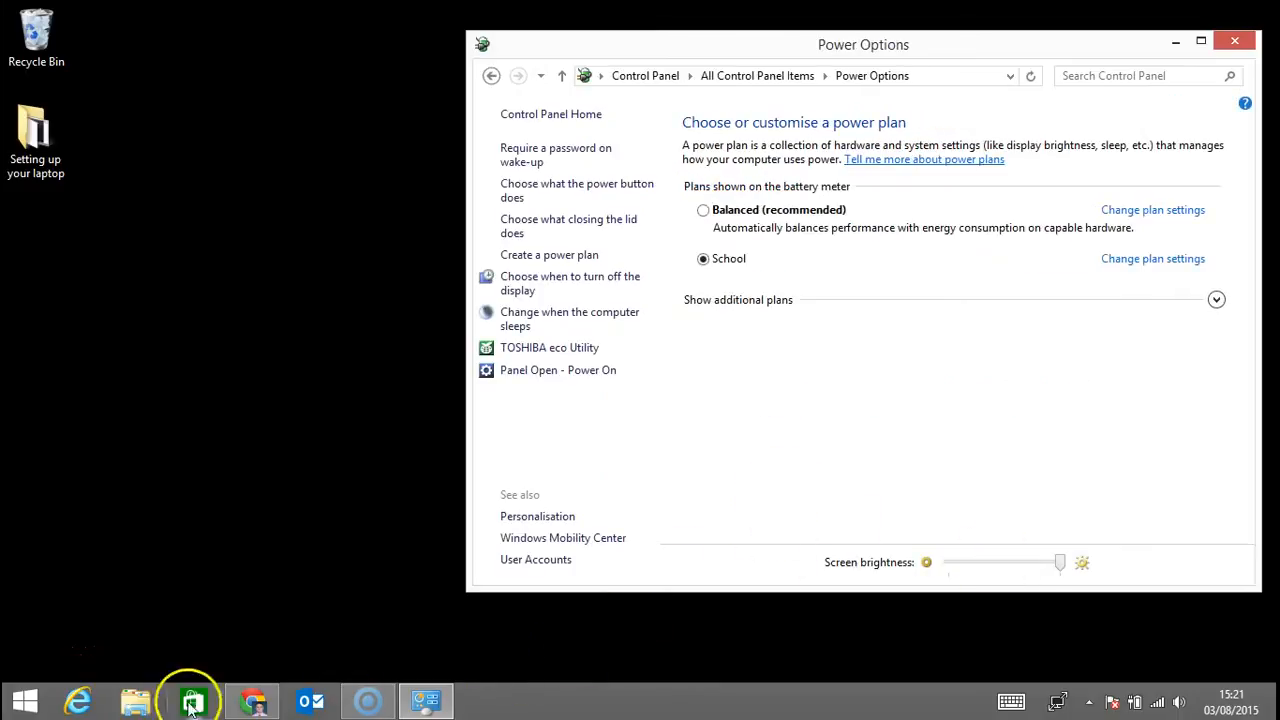